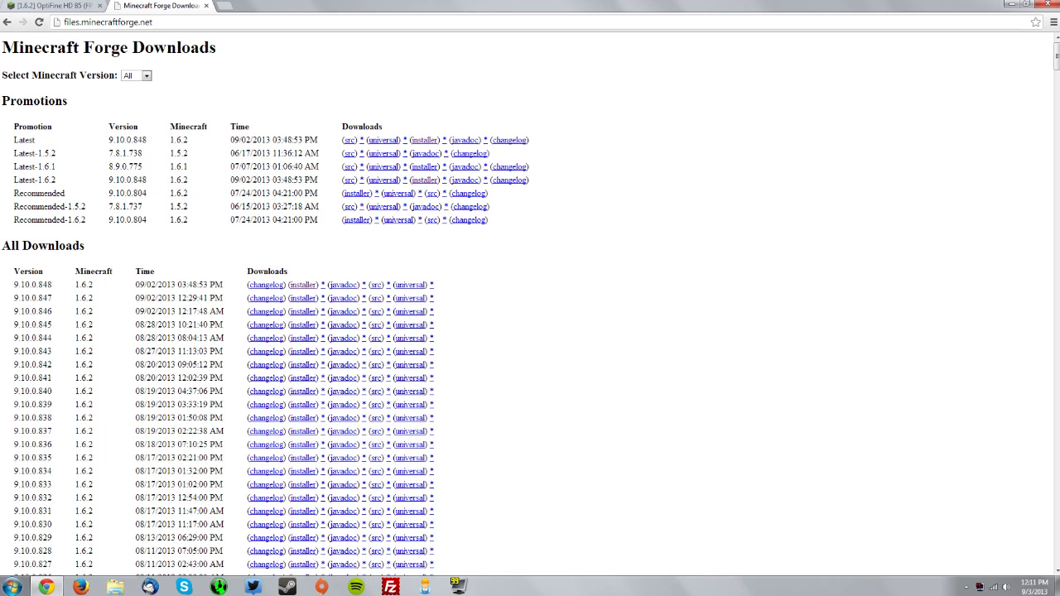
Download the Forge 1.6.2 installer (9.10.0.848) and save it to the Desktop.
left_click(425, 139)
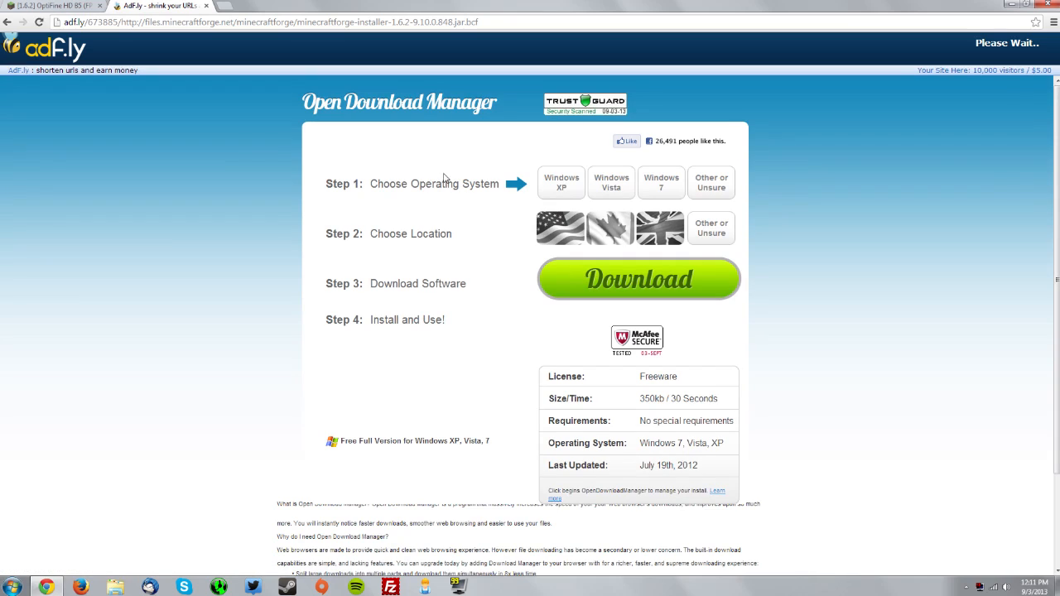
mouse_move(965, 43)
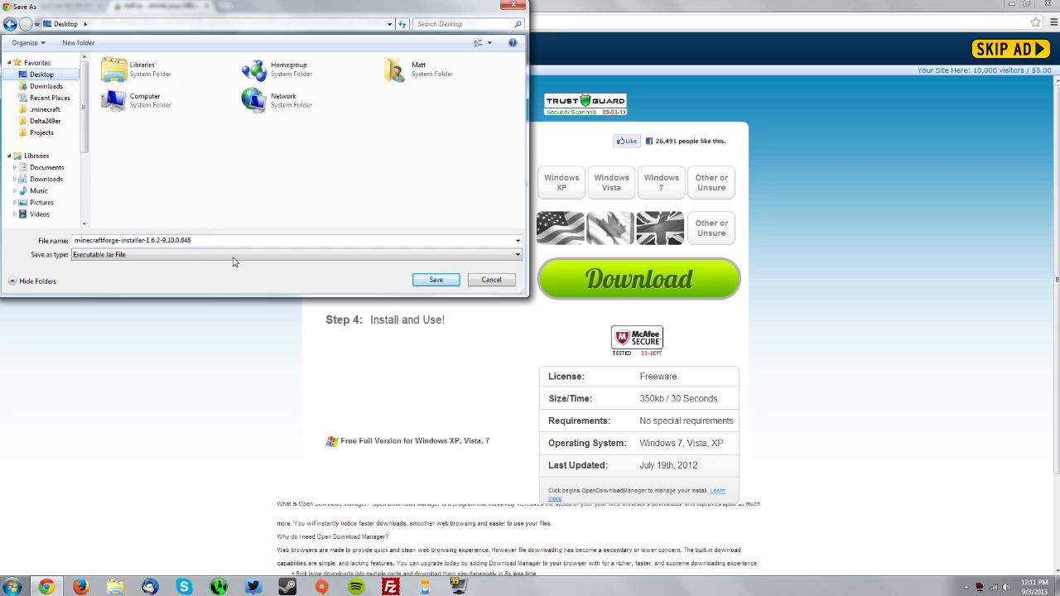
left_click(435, 279)
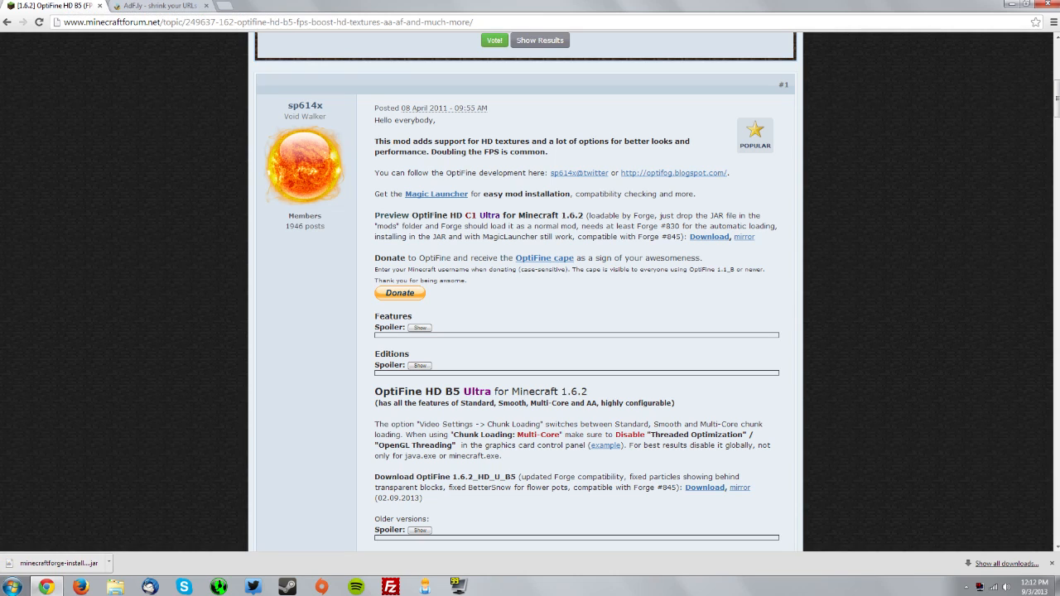
Download the OptiFine HD U C1 preview past the adf.ly ad and save it to Desktop.
left_click_drag(589, 215, 690, 215)
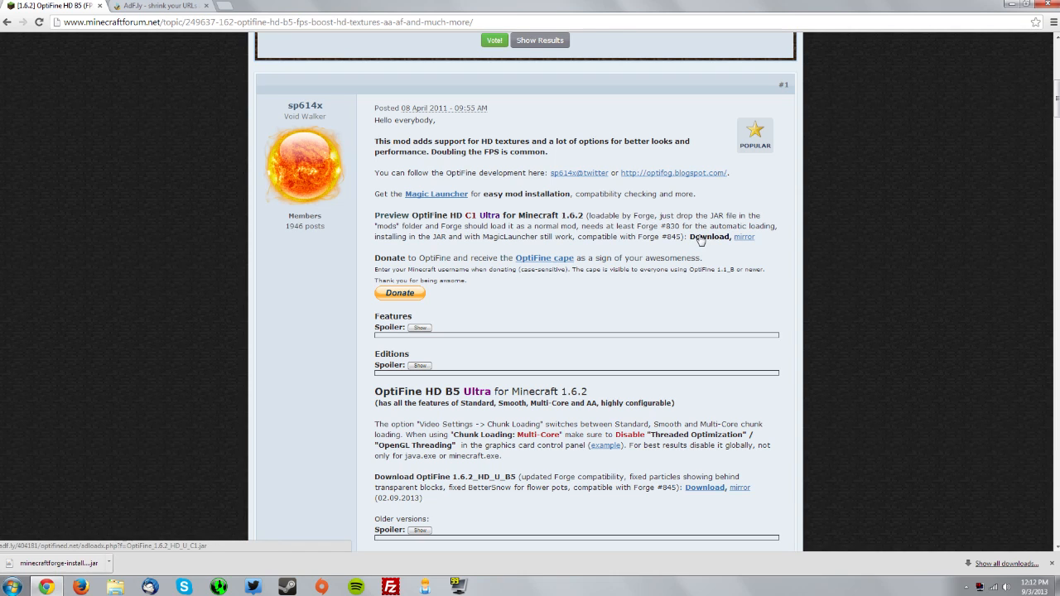
left_click(705, 236)
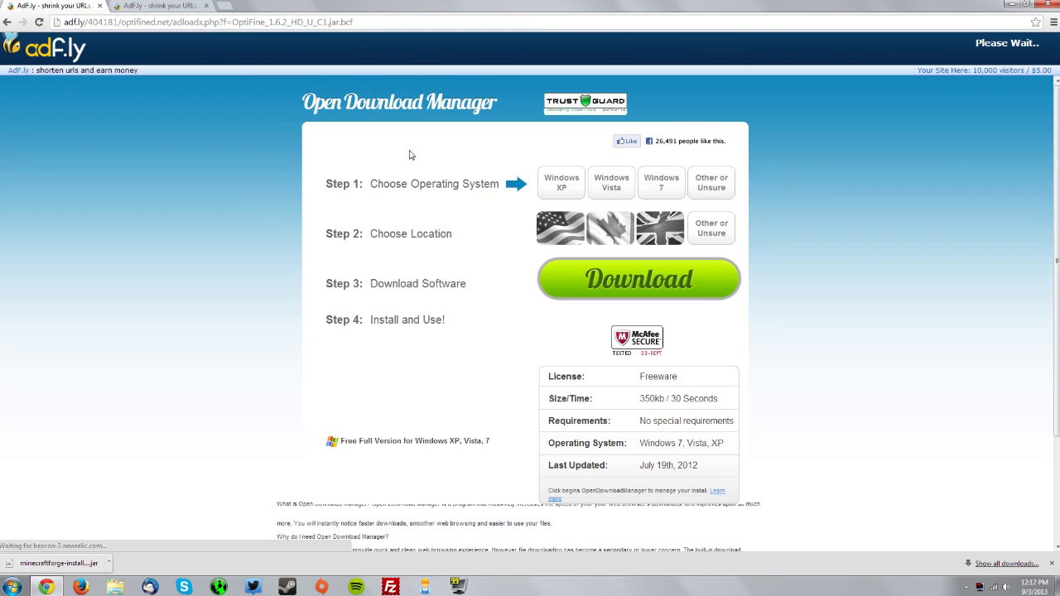
mouse_move(953, 53)
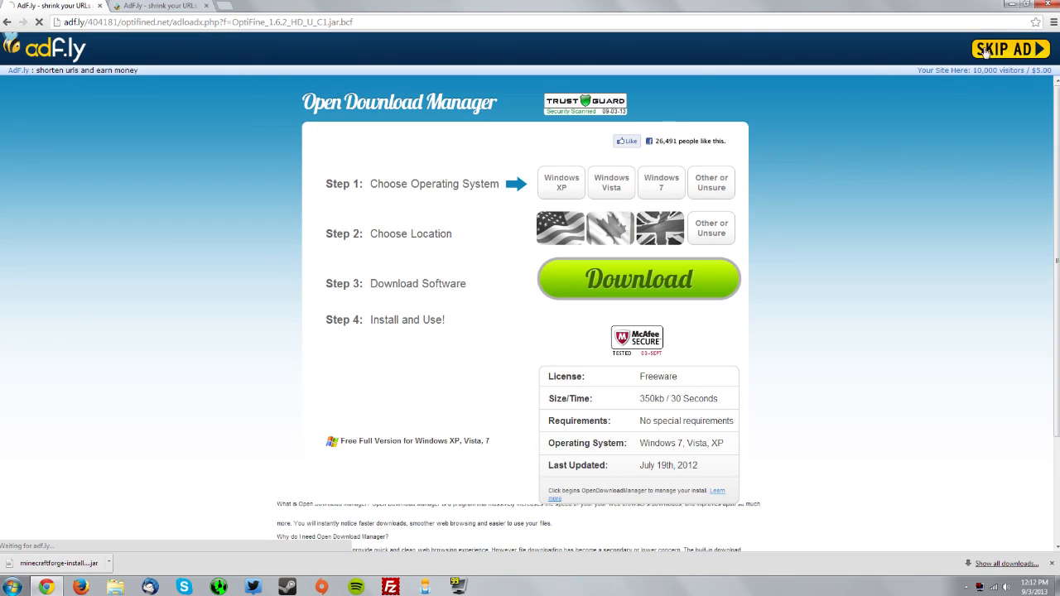
left_click(1005, 49)
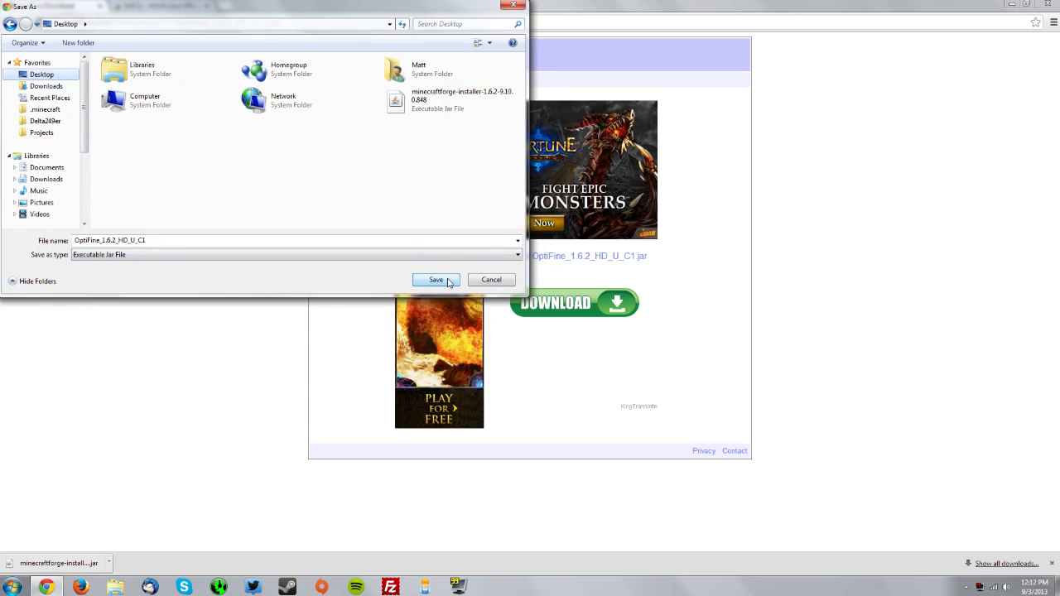
left_click(436, 279)
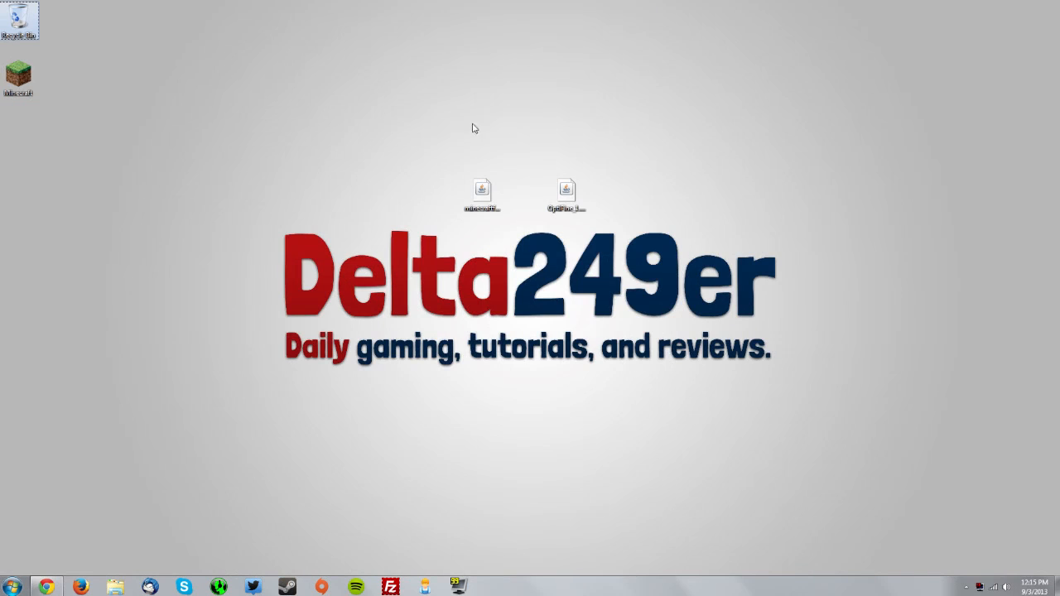
mouse_move(488, 181)
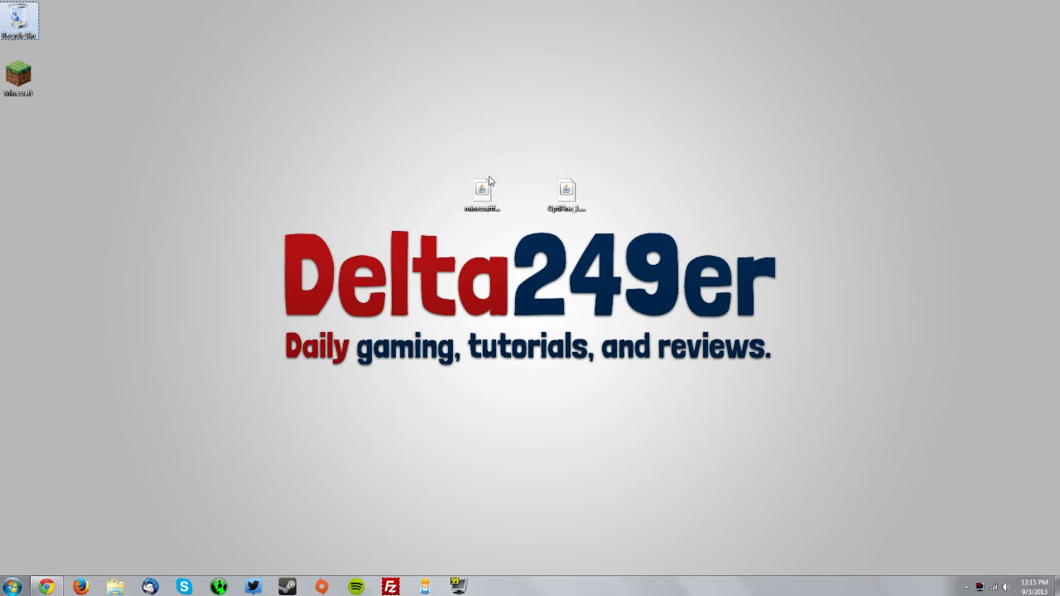
Run the Forge installer jar, install the client, and dismiss the success message.
double_click(482, 190)
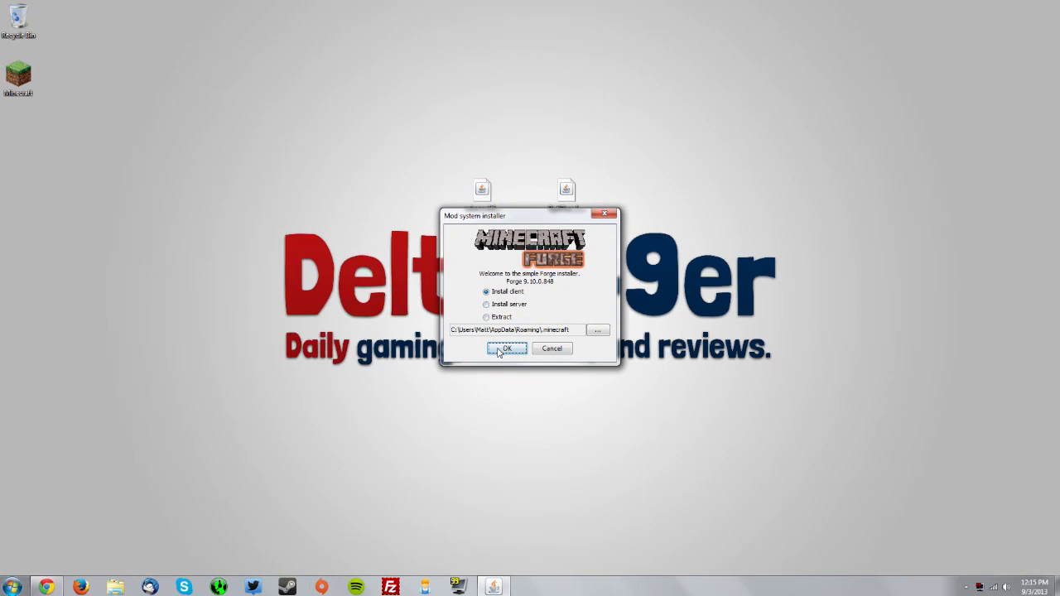
left_click(506, 348)
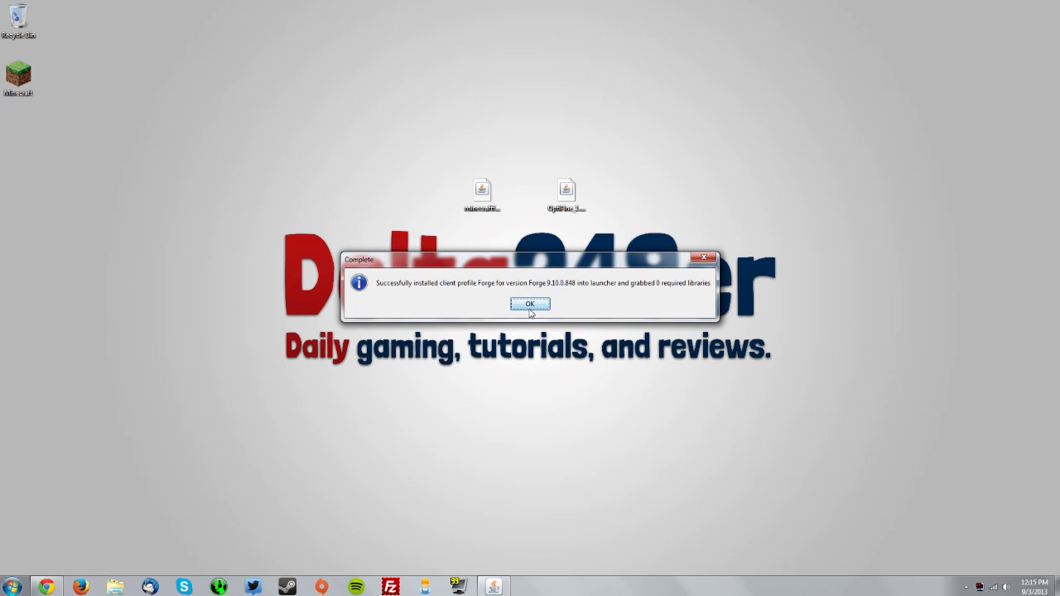
left_click(530, 304)
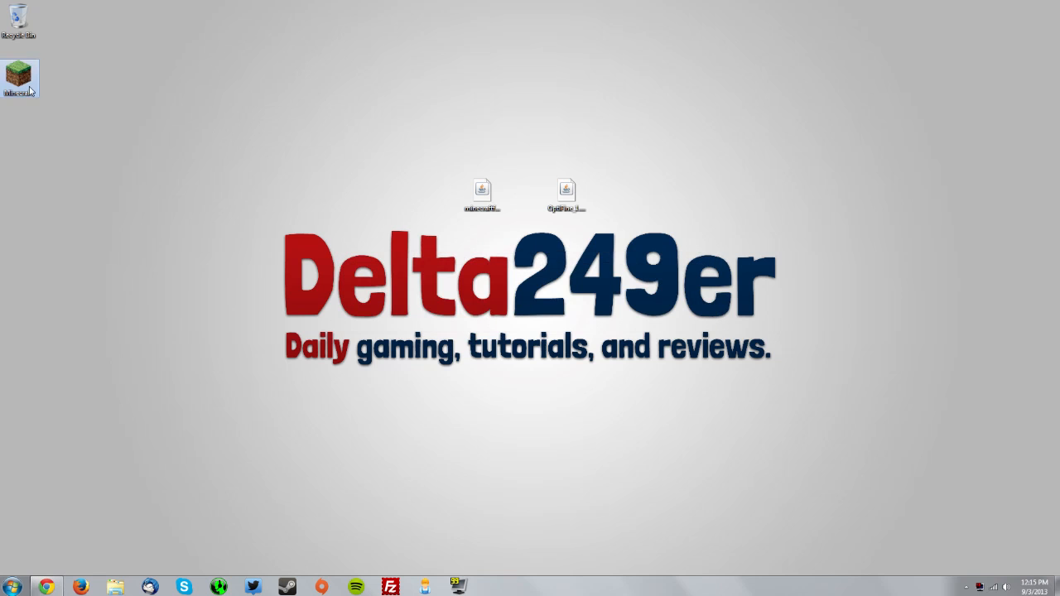
double_click(18, 75)
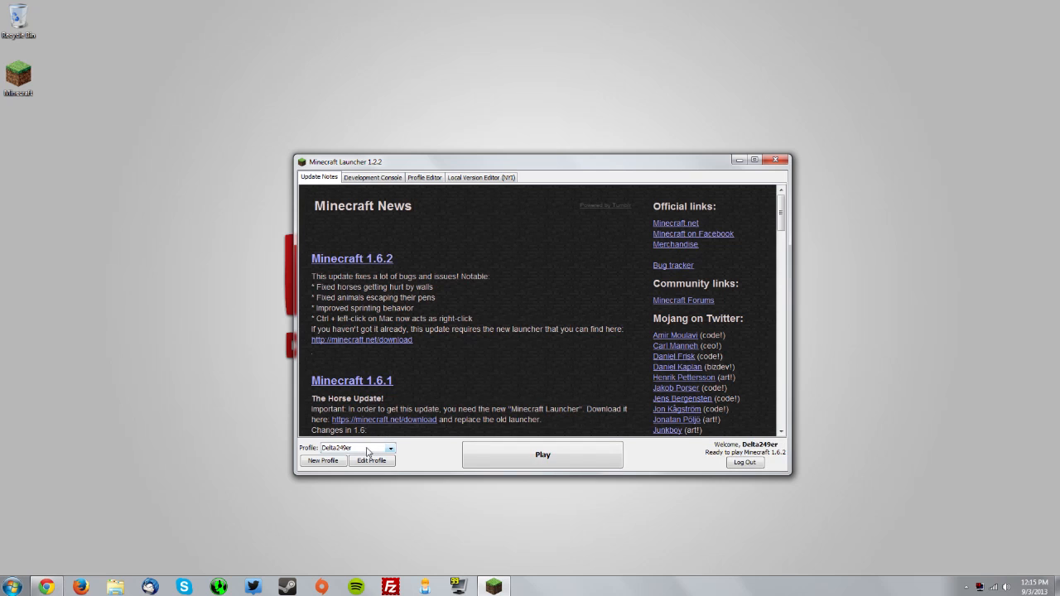
left_click(744, 463)
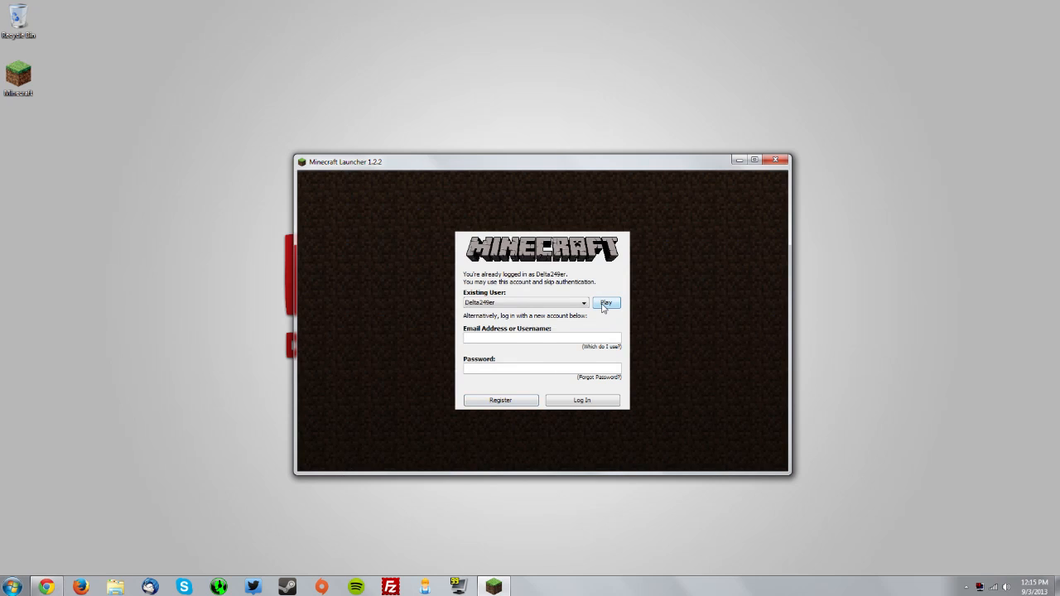
left_click(607, 303)
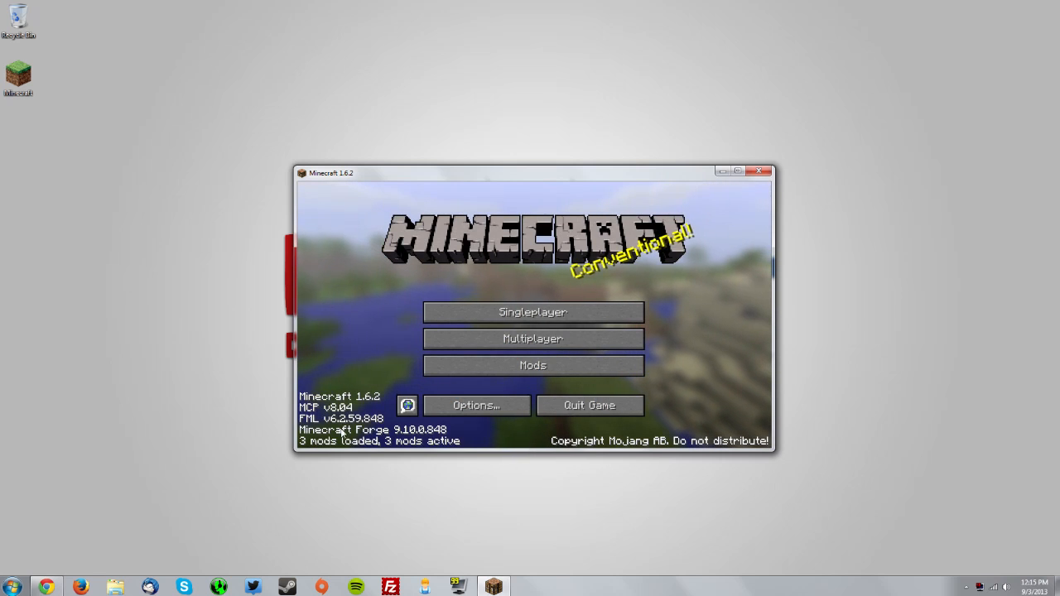
left_click(759, 171)
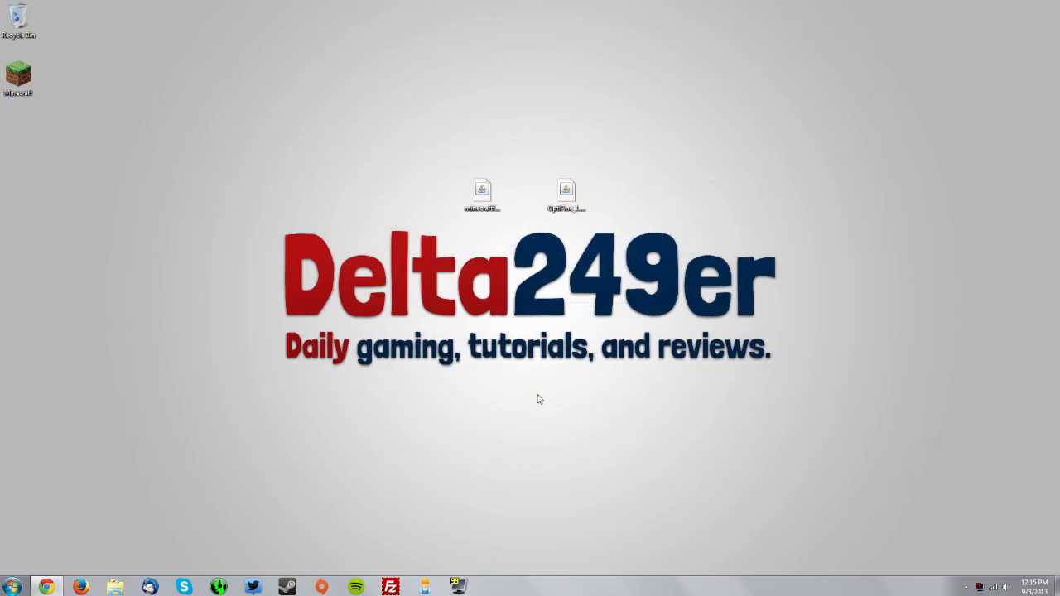
mouse_move(498, 379)
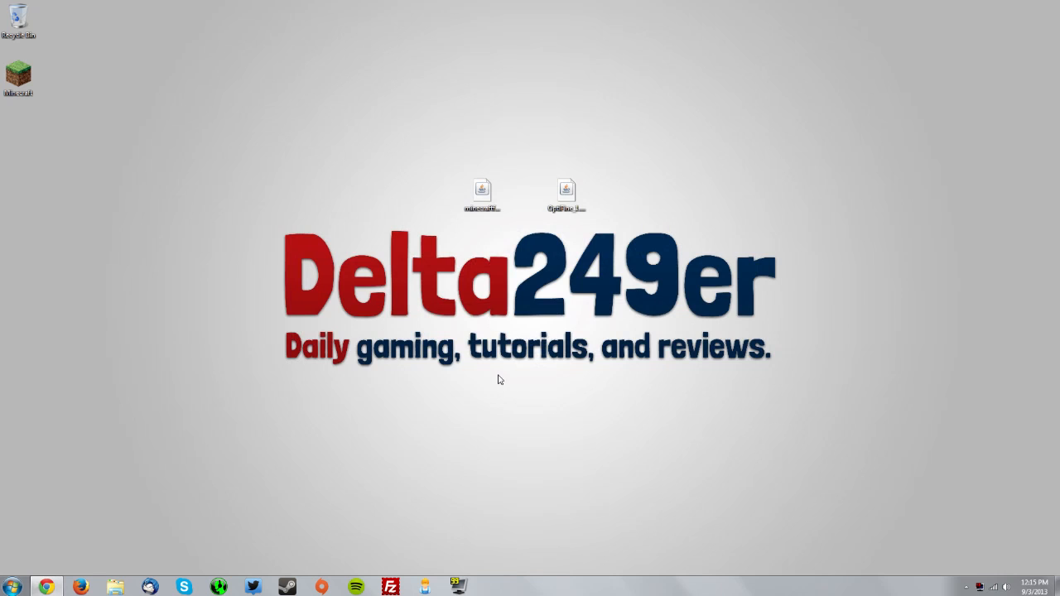
Open %appdata%\.minecraft\mods and drag the OptiFine jar from the desktop into it.
key("Win+r")
type("%appdata%")
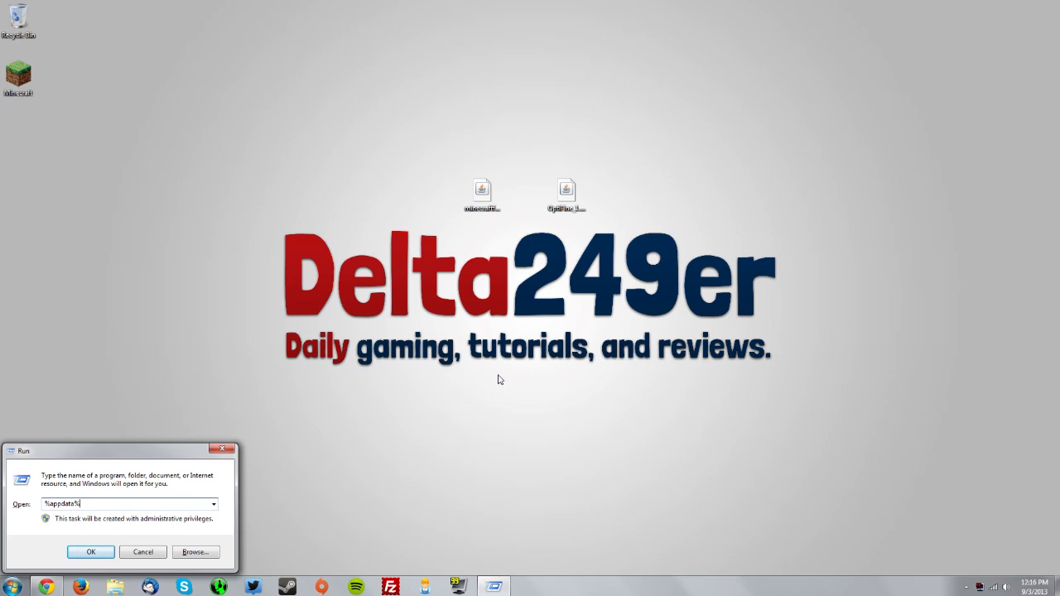
left_click(91, 551)
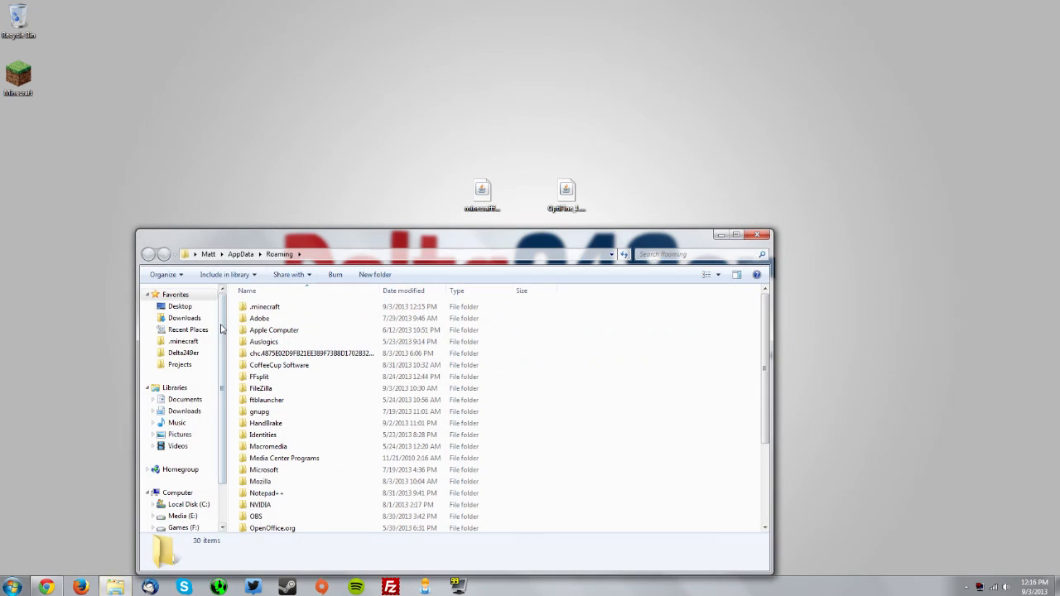
double_click(264, 307)
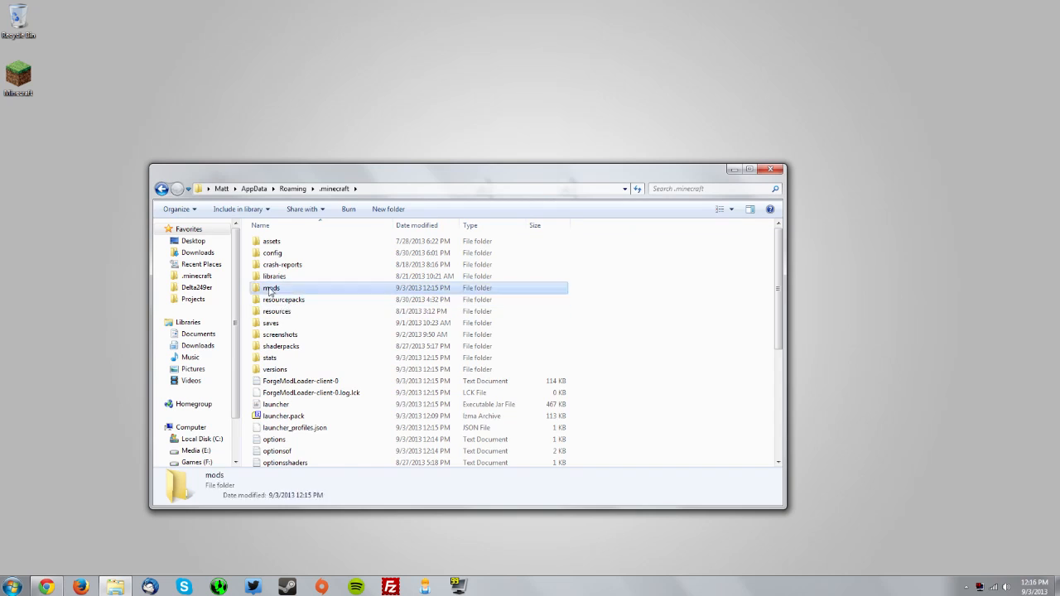
double_click(272, 288)
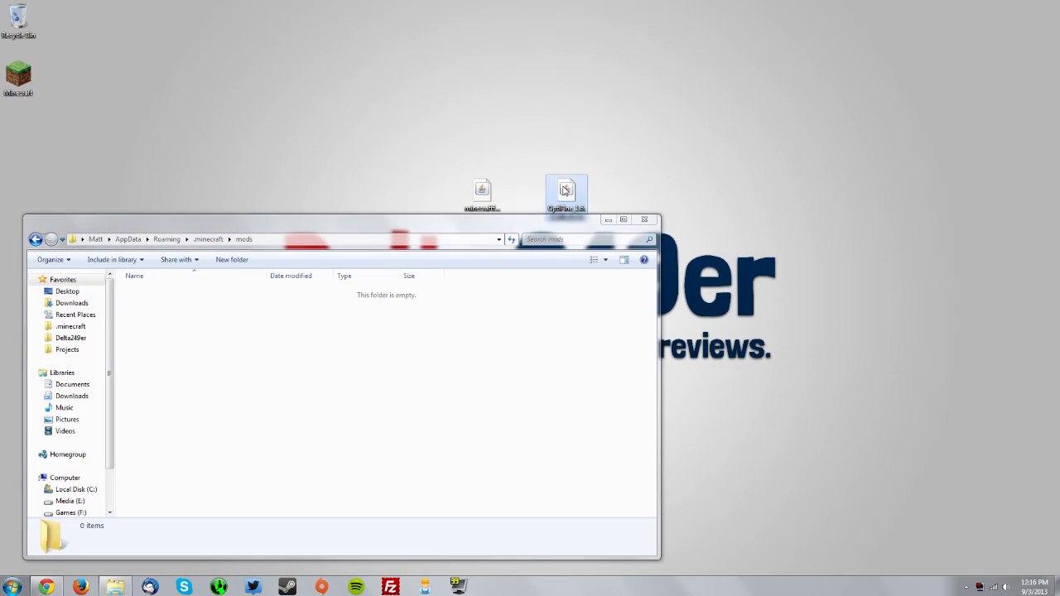
left_click_drag(566, 190, 319, 344)
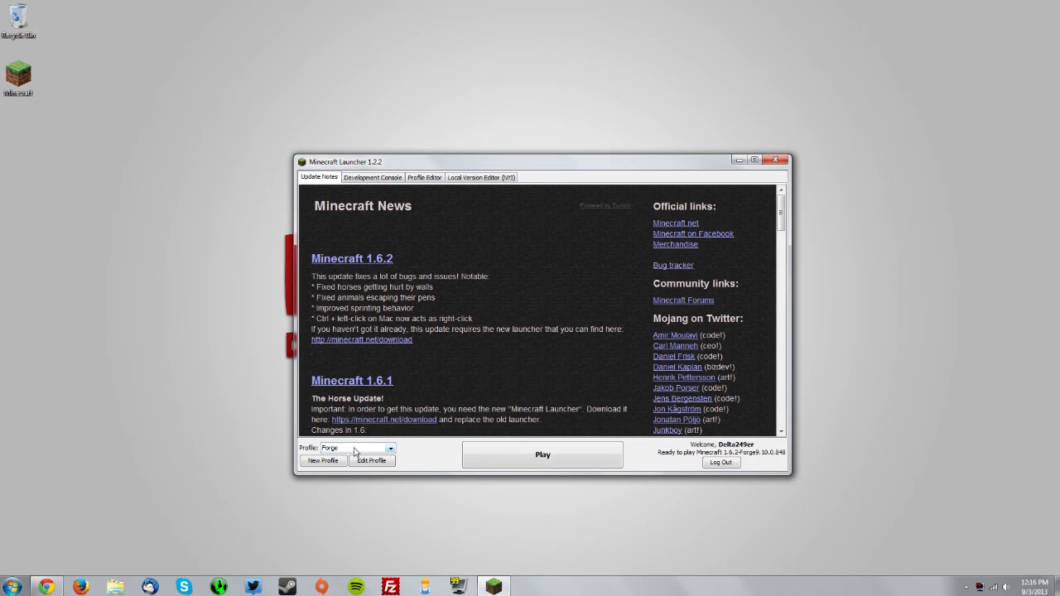
Launch Minecraft 1.6.2 with the Forge profile and choose Singleplayer.
left_click(543, 455)
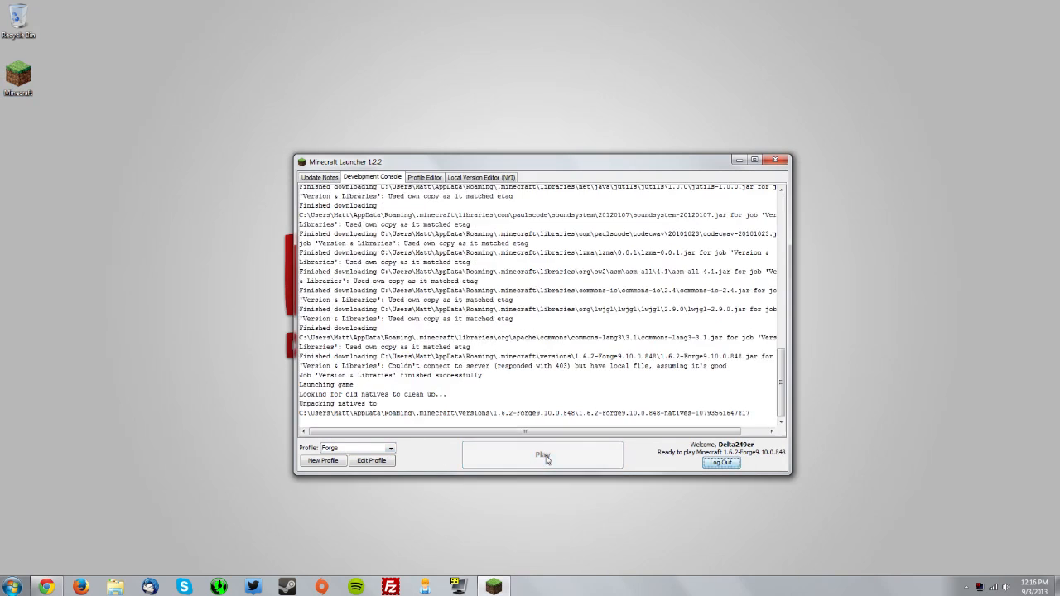
left_click(542, 455)
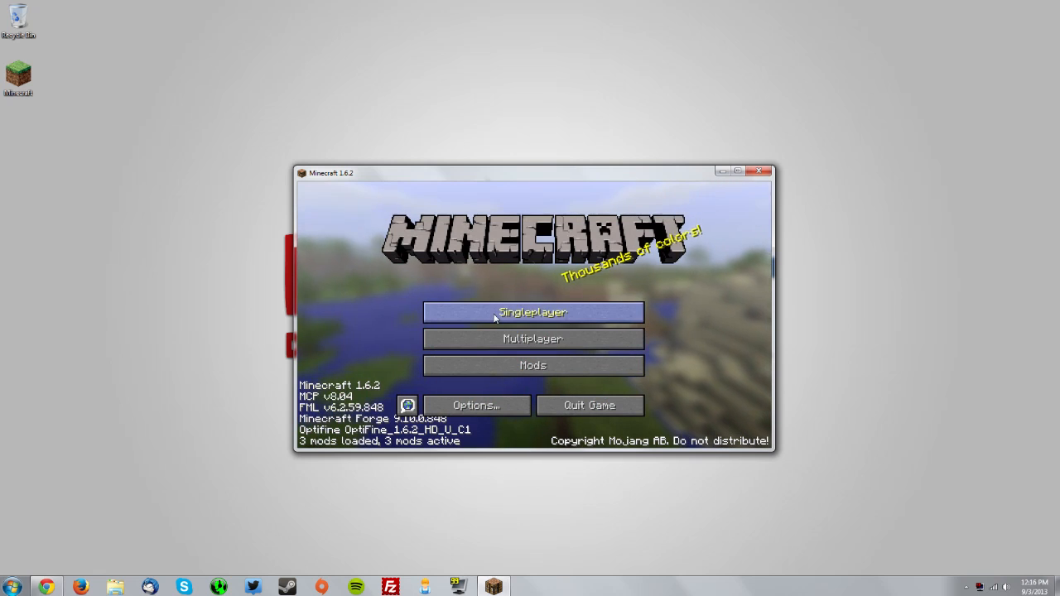
left_click(532, 312)
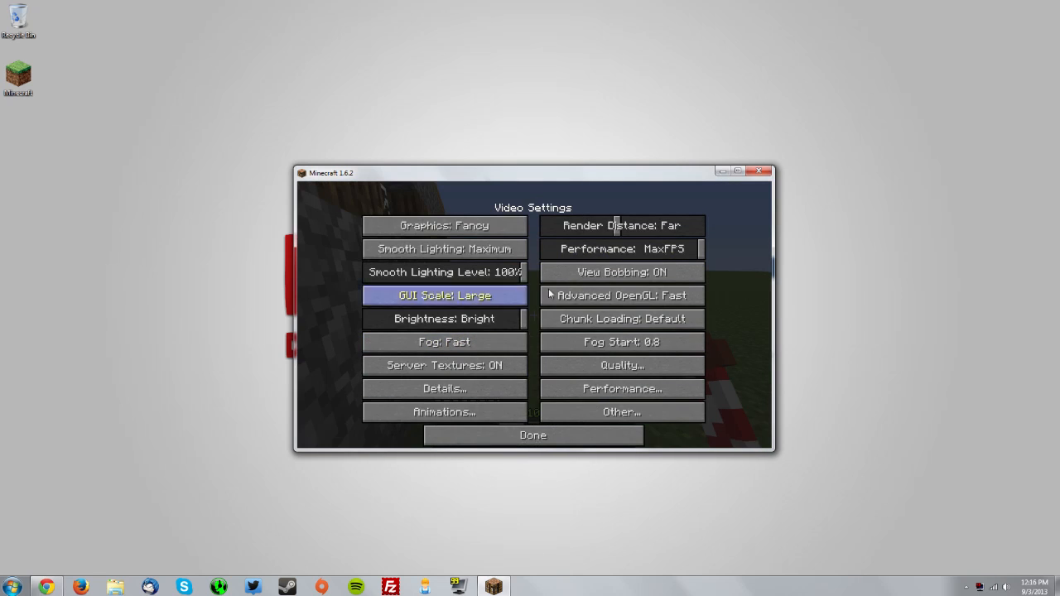
Close Video Settings, then toggle the F3 overlay to confirm OptiFine and 3 mods.
left_click(533, 435)
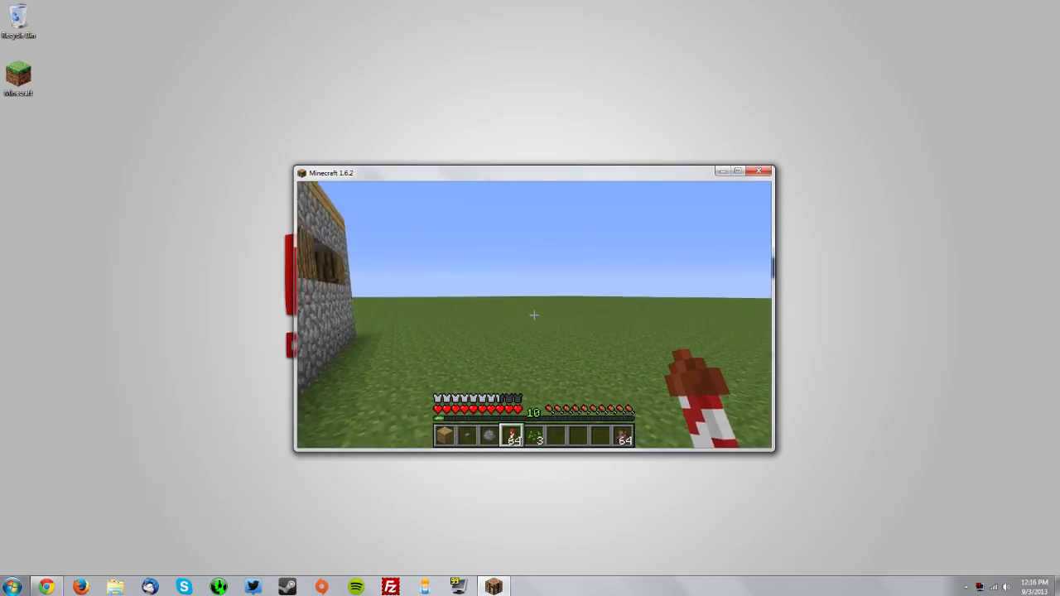
key("F3")
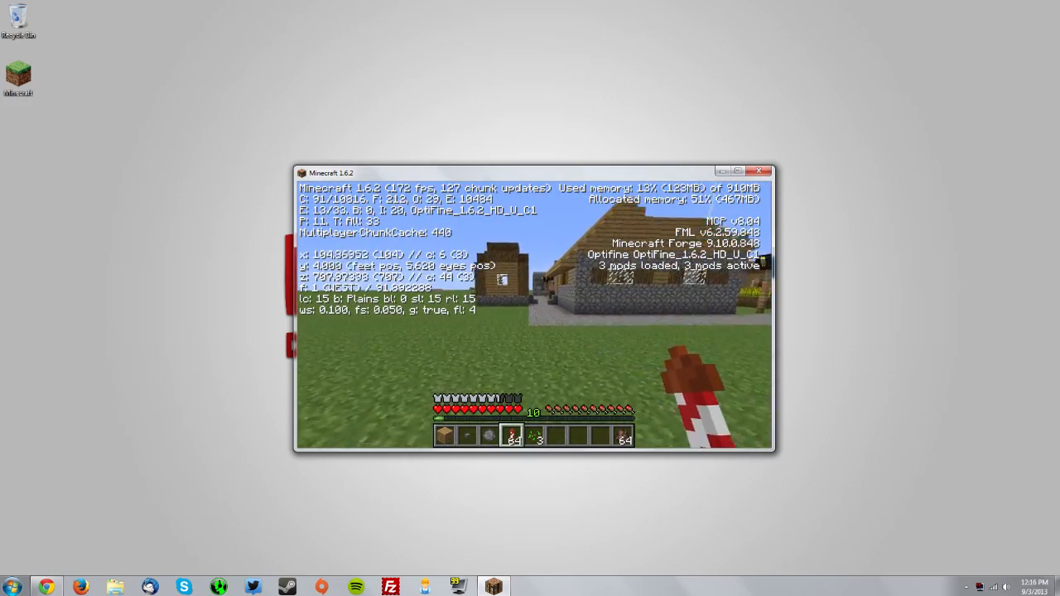
key("F3")
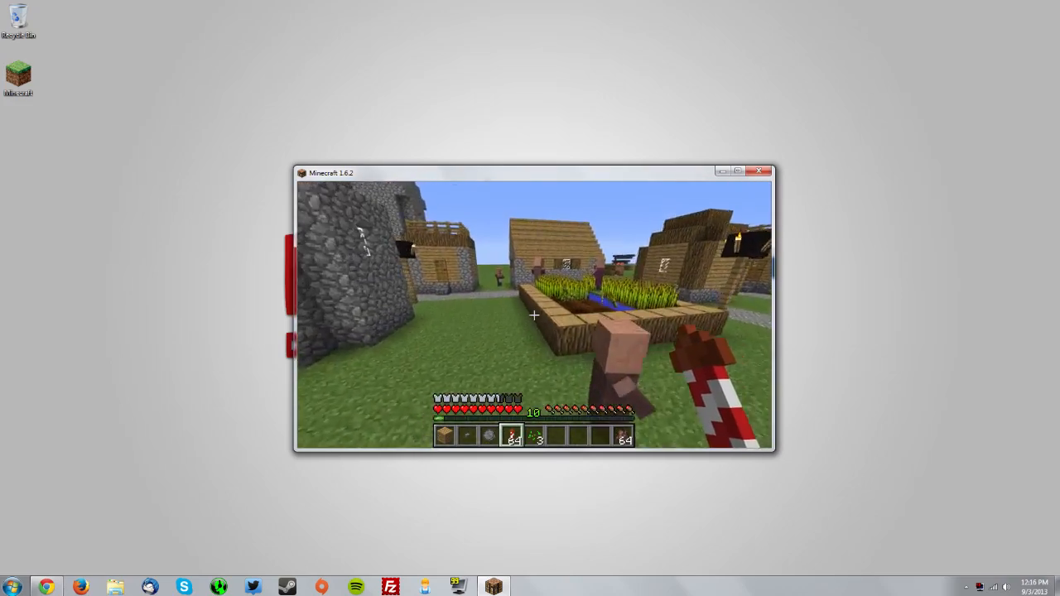
mouse_move(535, 314)
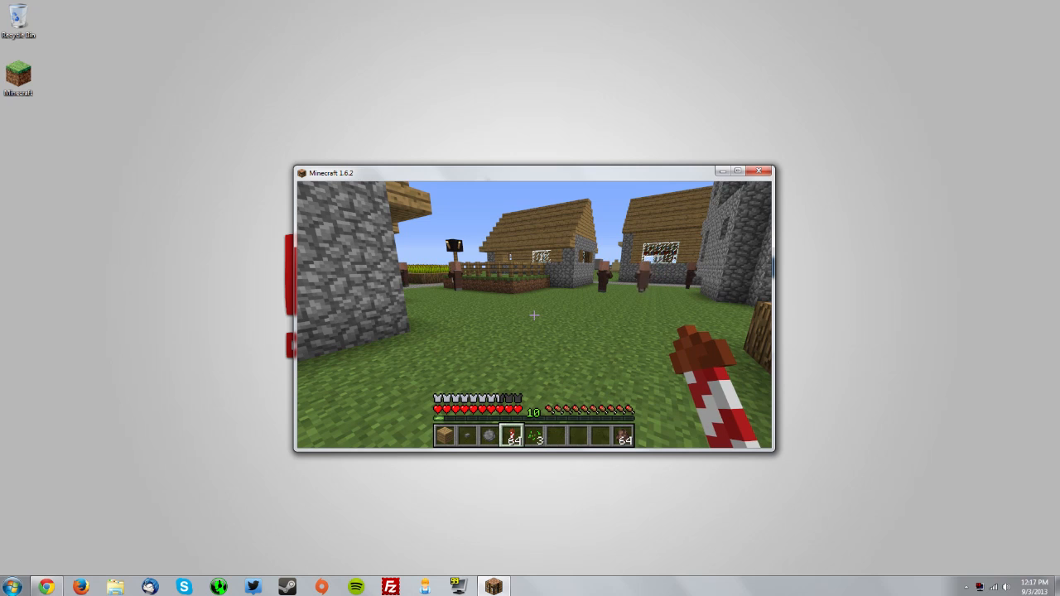
mouse_move(534, 314)
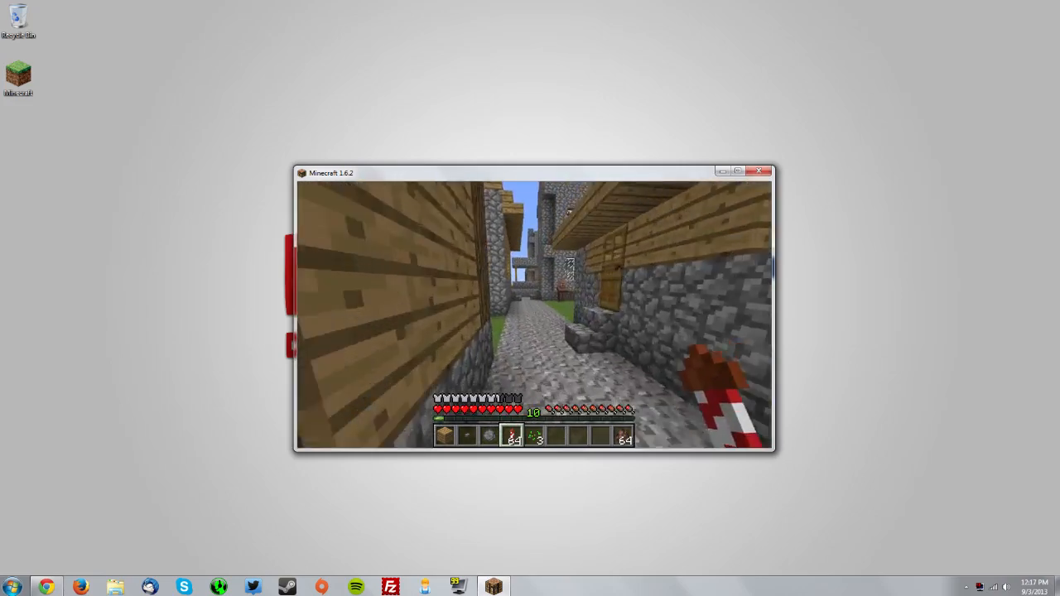
mouse_move(535, 313)
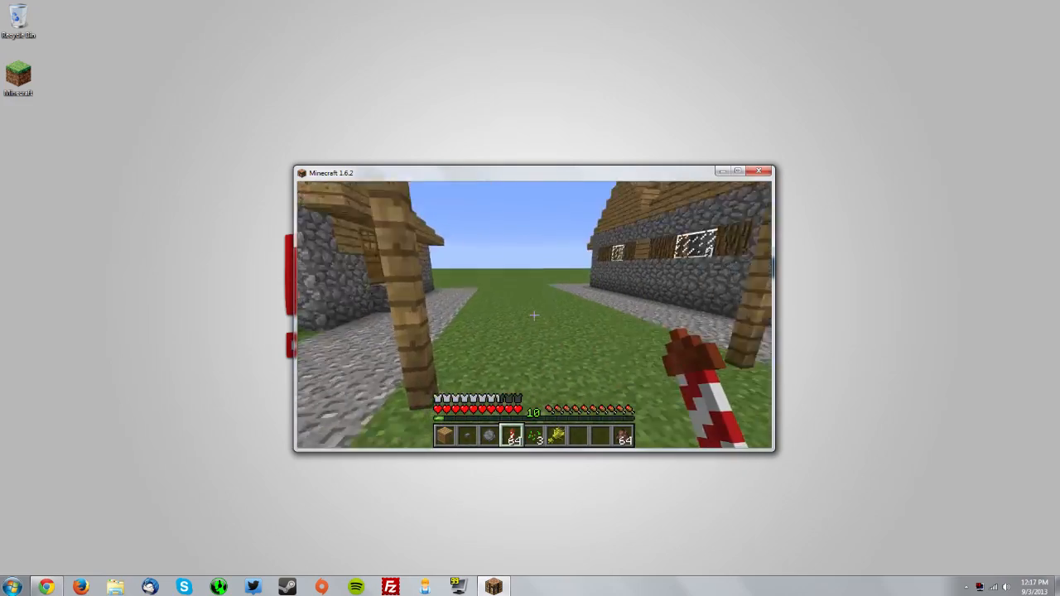
mouse_move(535, 315)
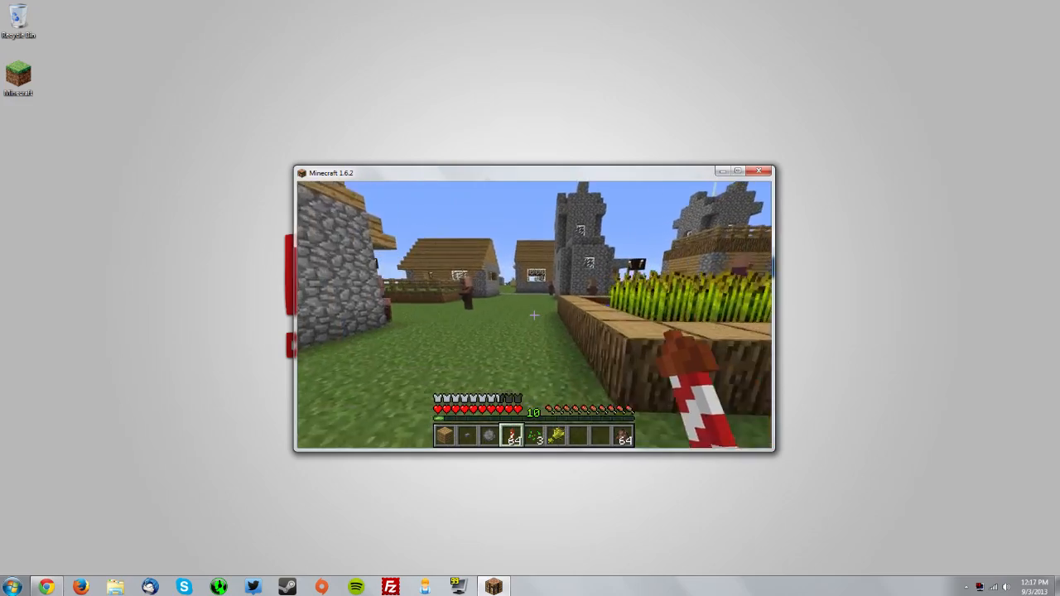